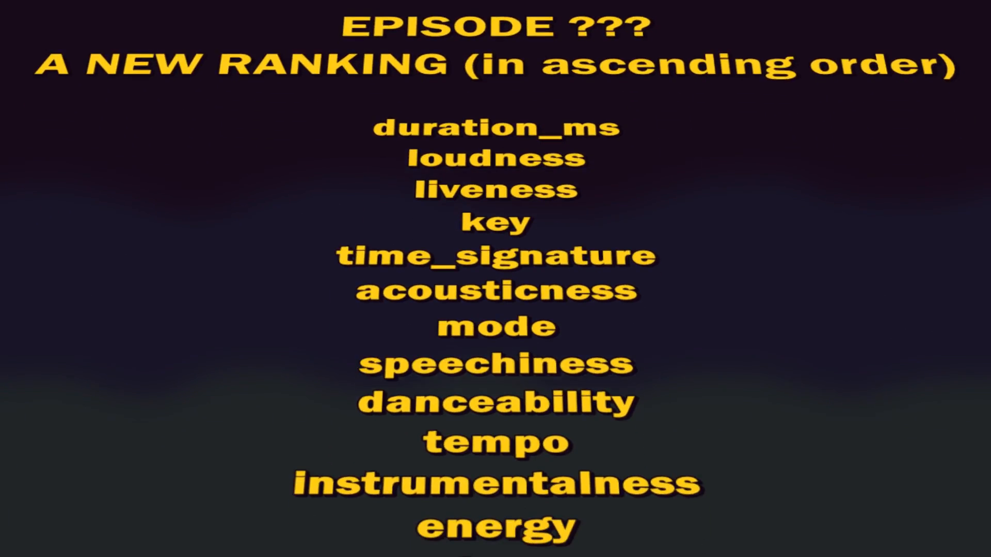
scroll("down", 3)
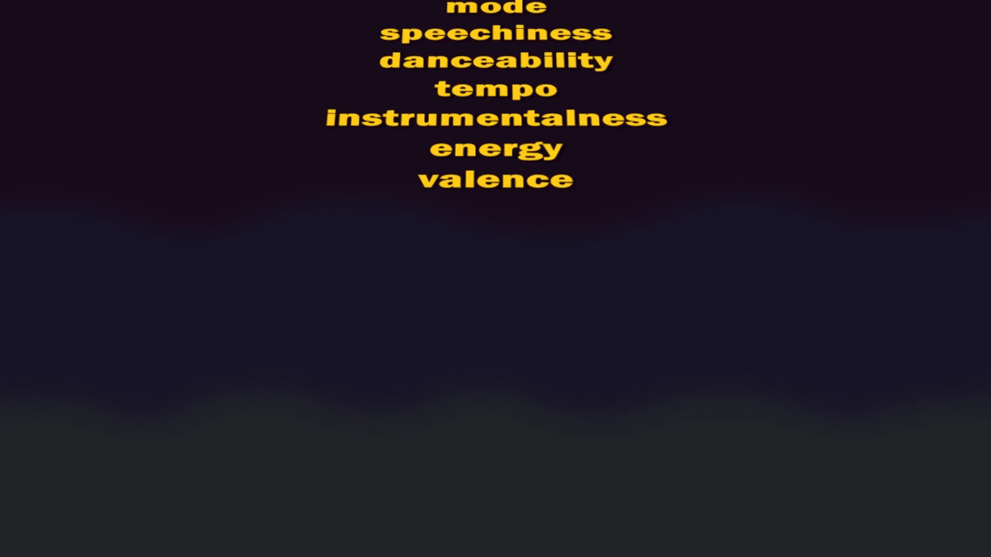